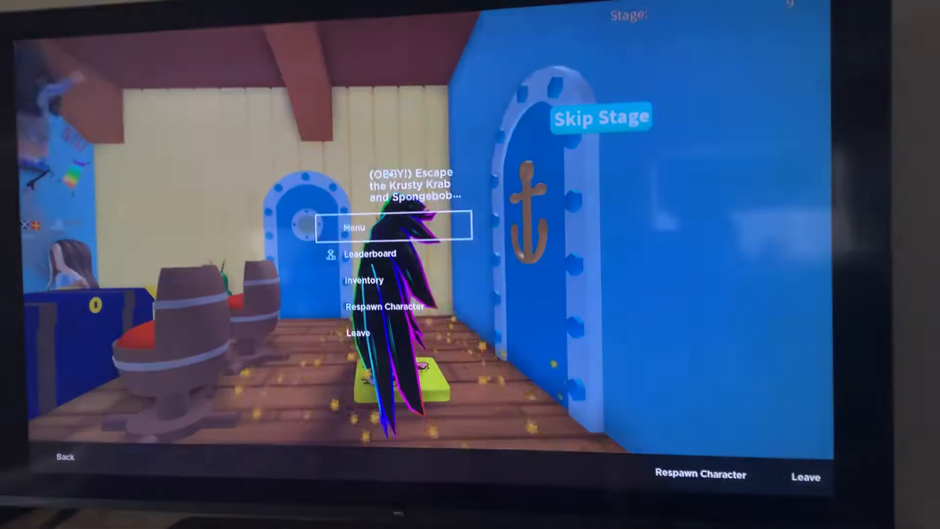
Step: Choose Leave from the Squid Game menu and confirm, reaching the 'can't leave' message
click(358, 332)
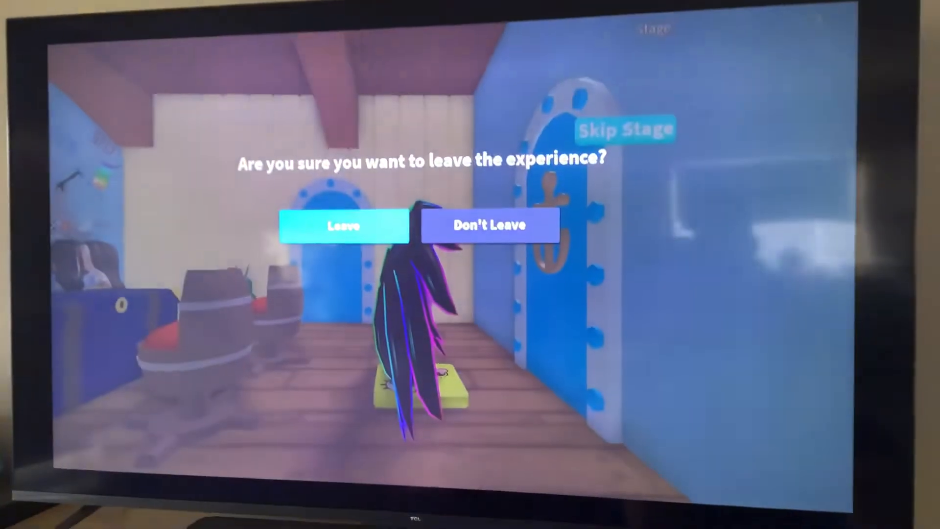
click(343, 227)
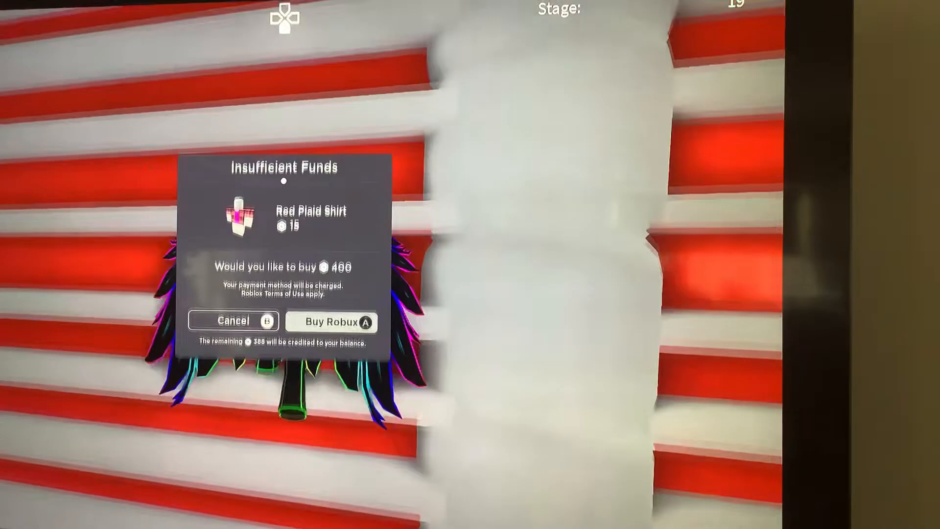
click(233, 323)
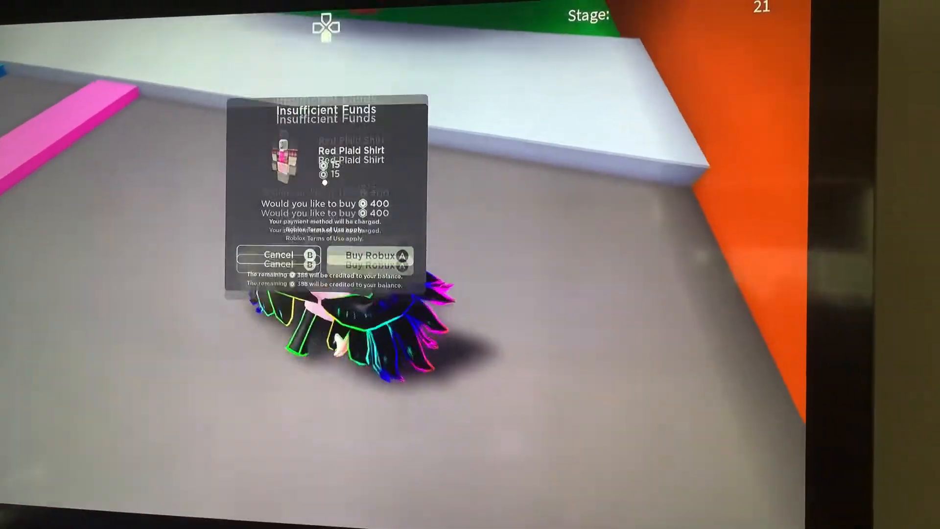
click(277, 254)
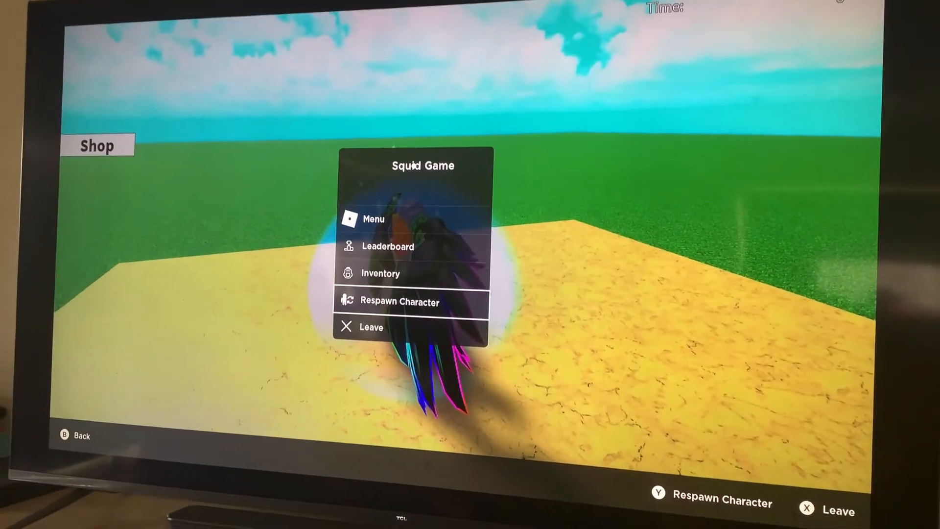
click(370, 327)
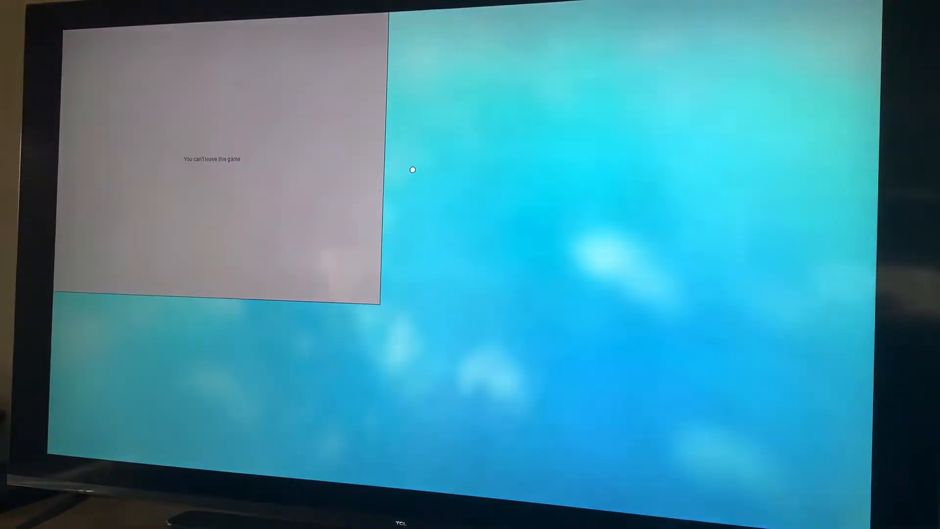